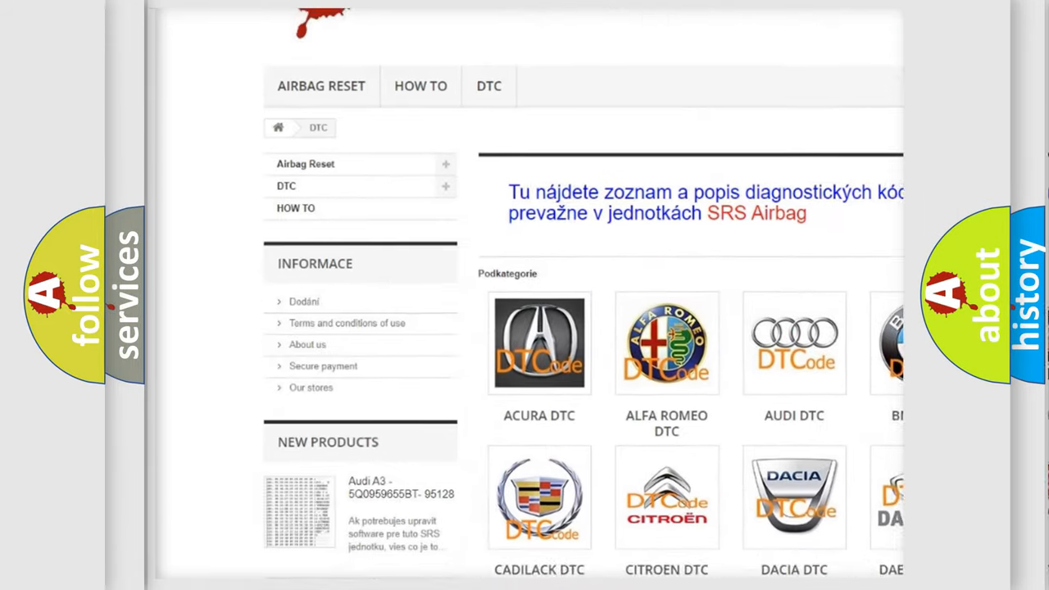
Scroll down to reveal the P014A description: hold, IG1 or IG2 relay circuit open or shorted
{"action": "scroll", "scroll_direction": "down", "scroll_amount": 3}
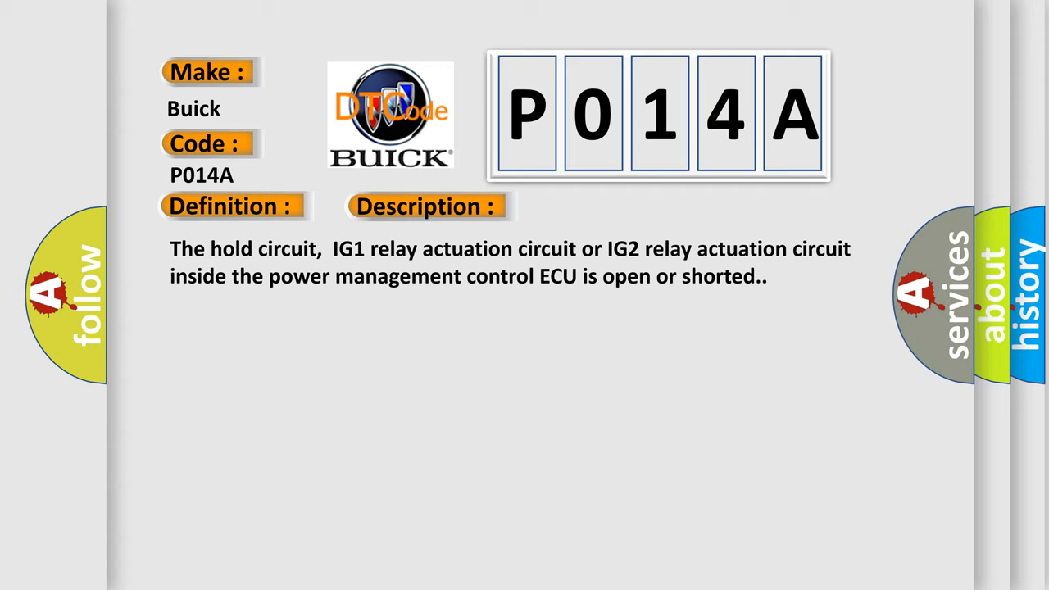
Reveal the Cause list: AM2 fuse, IG relays, ECUs, relay block and wiring
{"action": "left_click", "coordinate": [601, 205]}
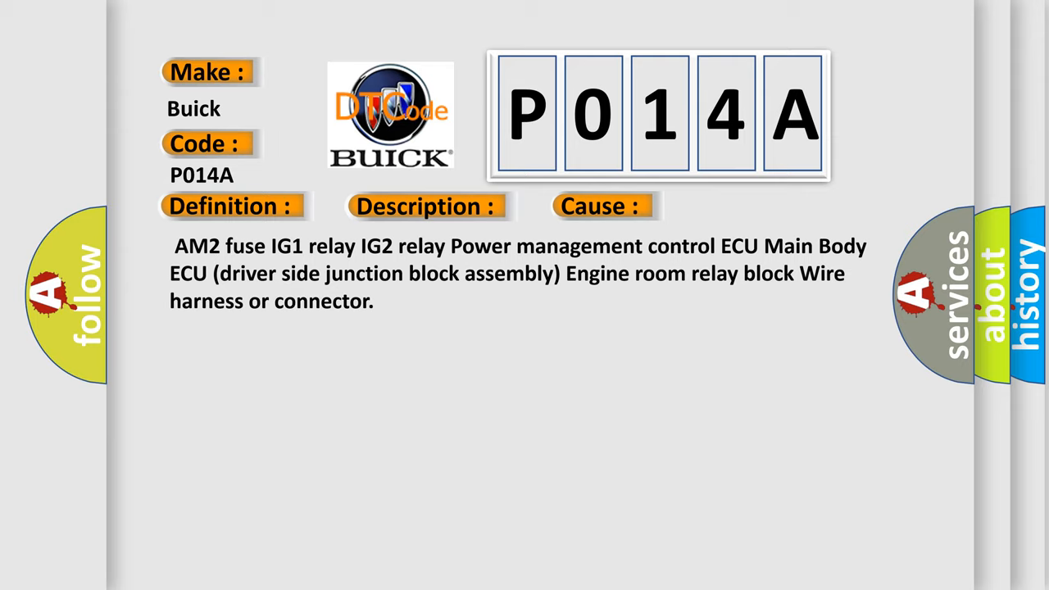